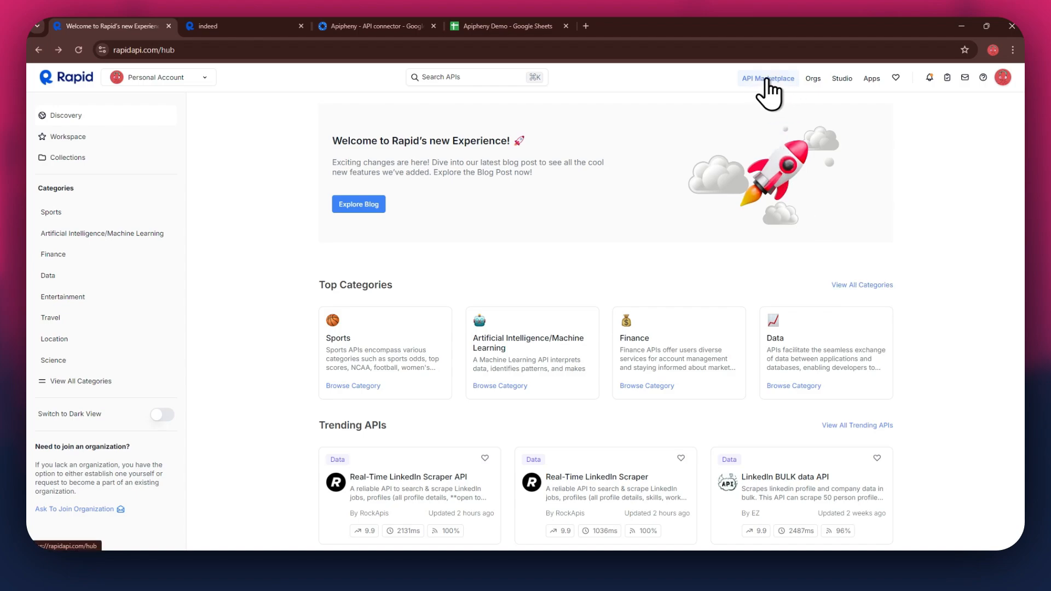
Search the RapidAPI catalogue for 'job posting' and browse the 17 resulting APIs
{"action": "scroll", "scroll_direction": "down", "scroll_amount": 3}
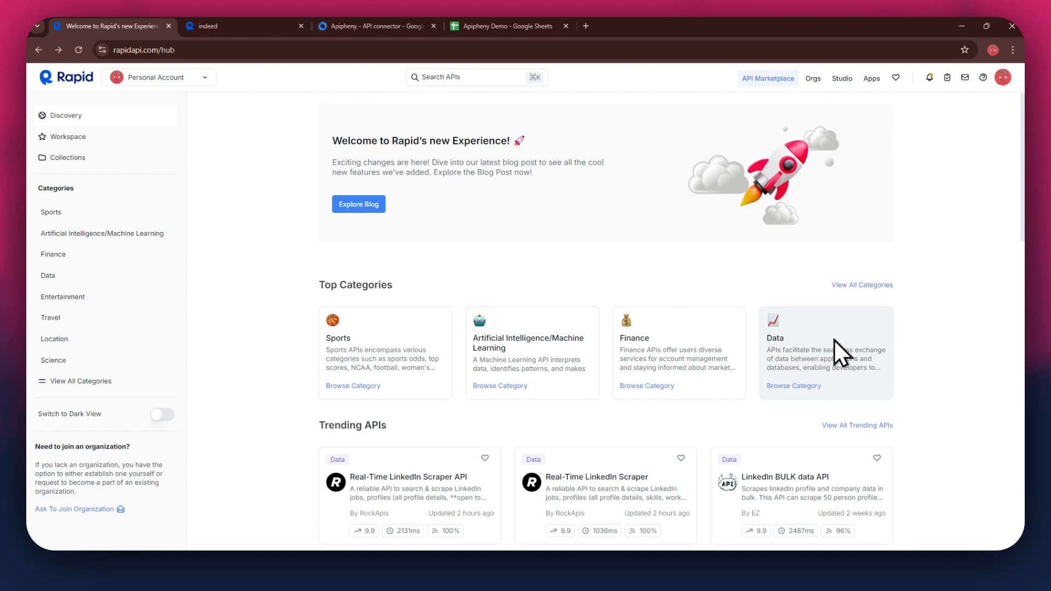
{"action": "left_click", "coordinate": [470, 77]}
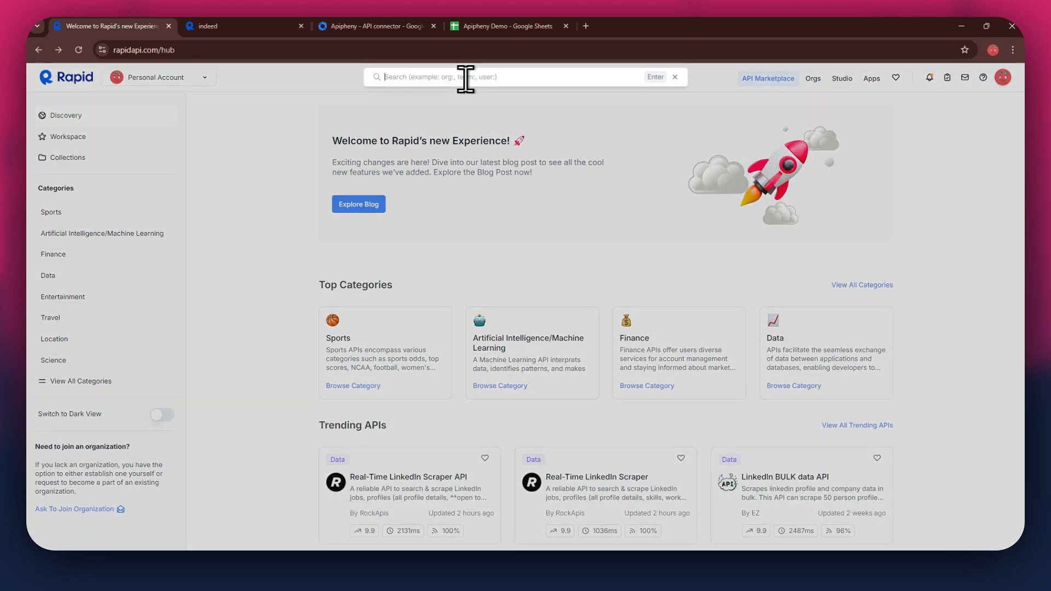
{"action": "type", "text": "job posting"}
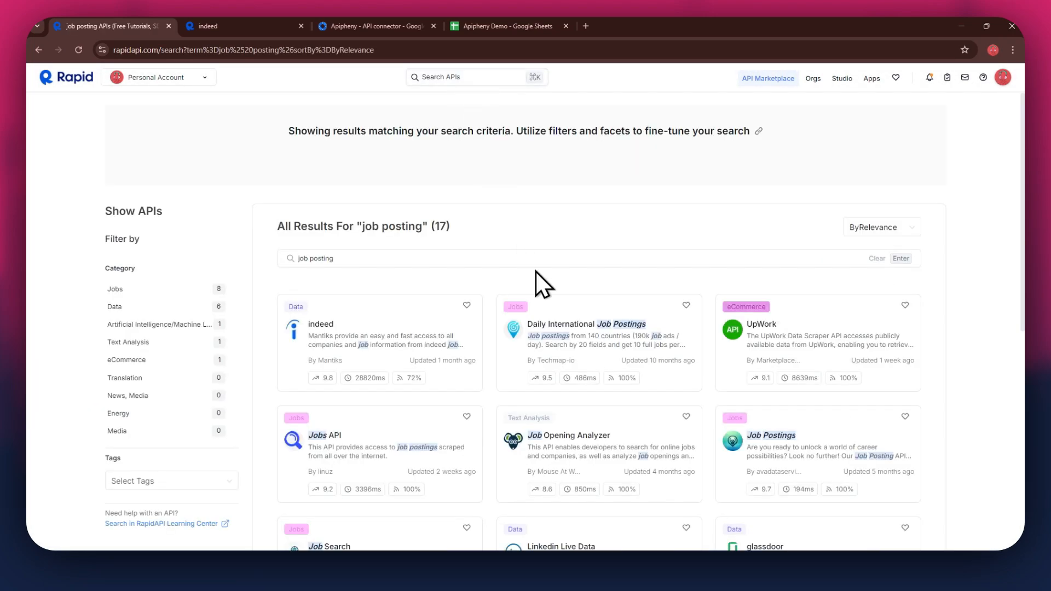
{"action": "scroll", "scroll_direction": "down", "scroll_amount": 3}
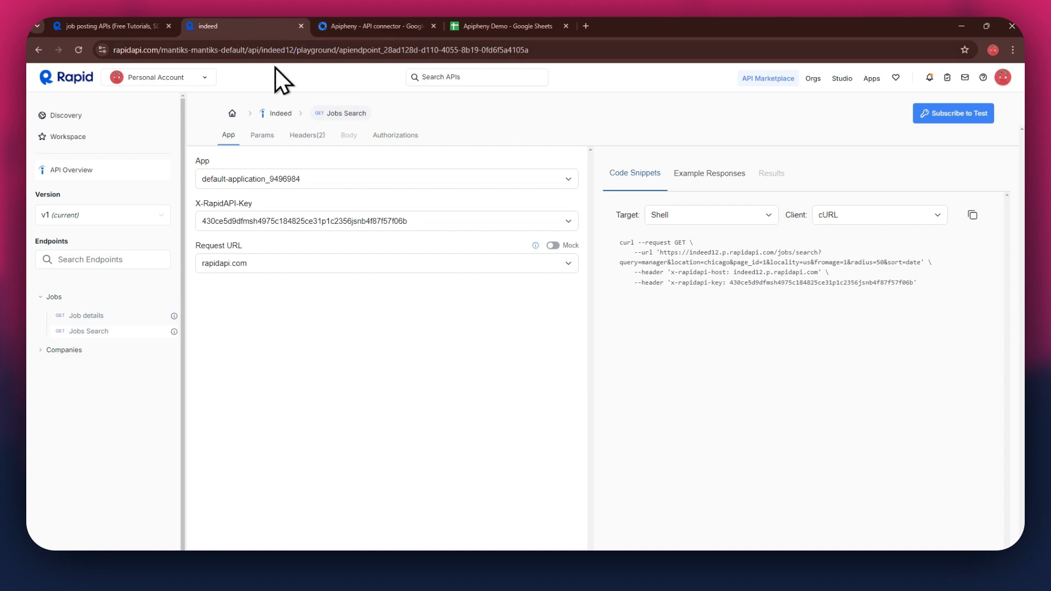
{"action": "mouse_move", "coordinate": [387, 317]}
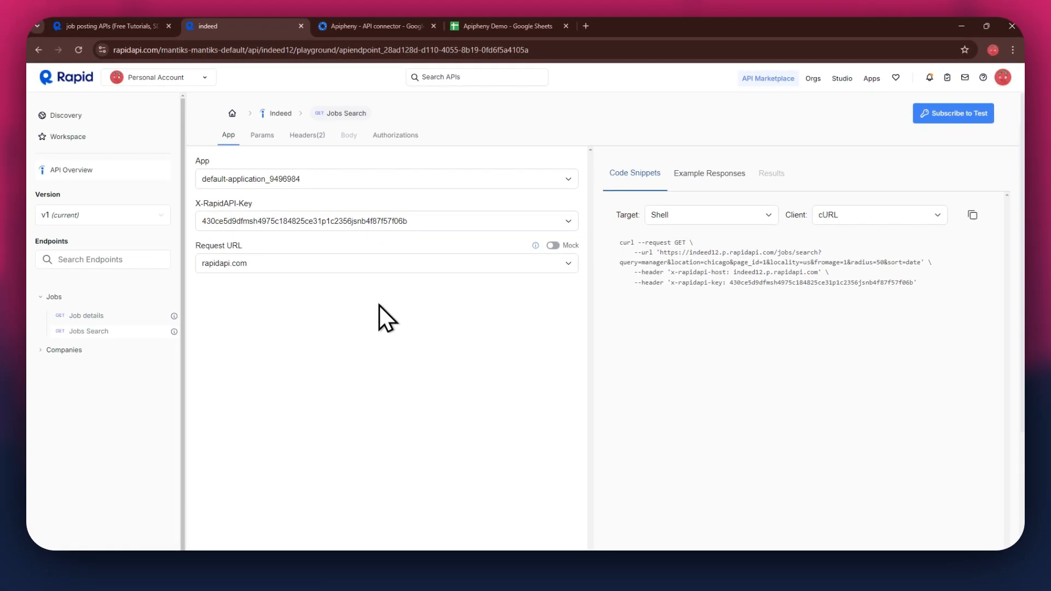
{"action": "mouse_move", "coordinate": [811, 168]}
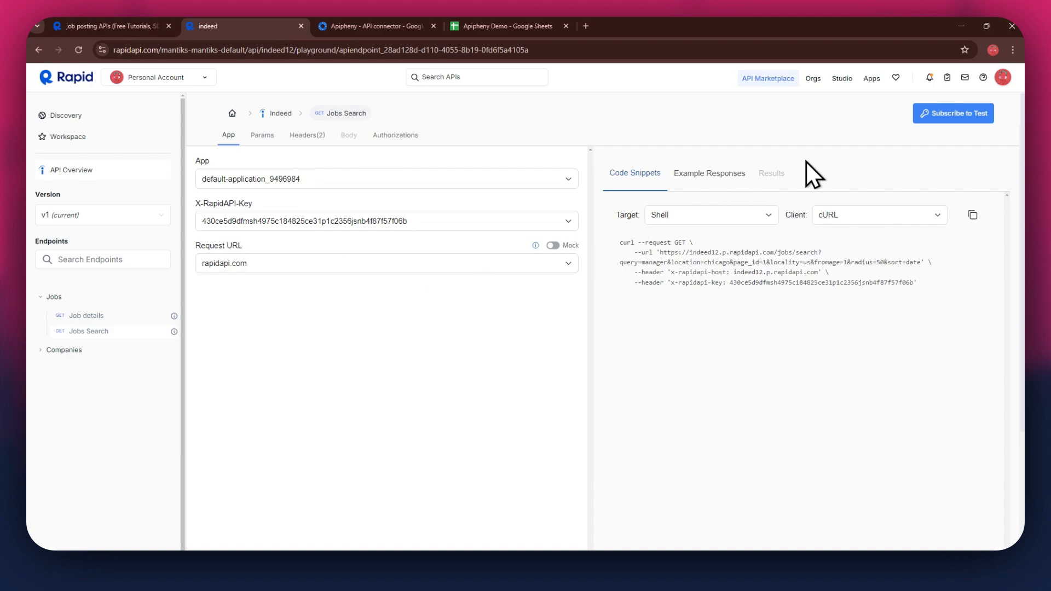
Choose the indeed API's free Basic plan (25 requests/month) from its pricing page
{"action": "left_click", "coordinate": [953, 113]}
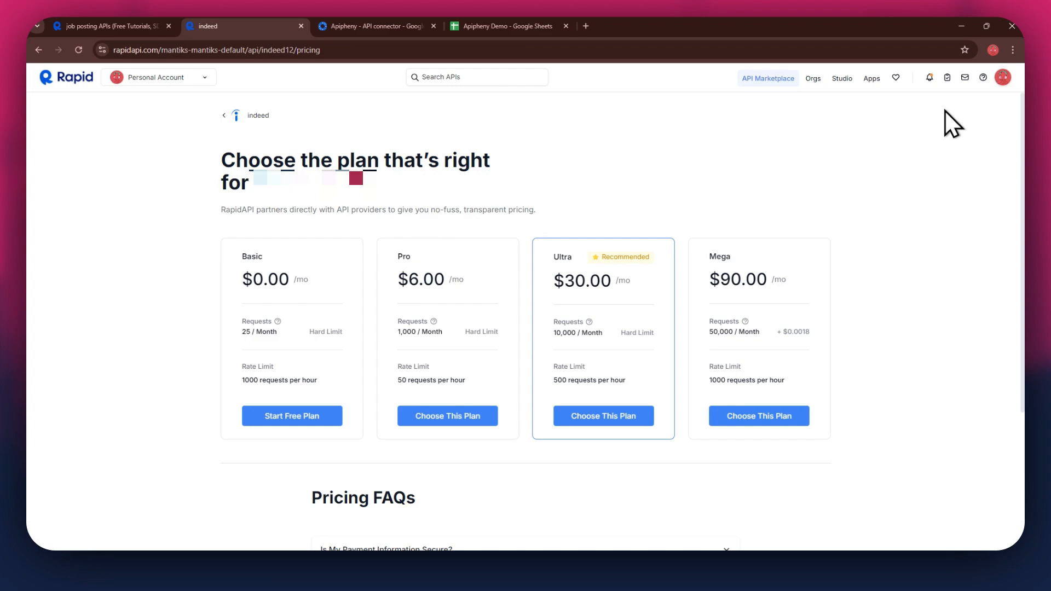
{"action": "mouse_move", "coordinate": [248, 257]}
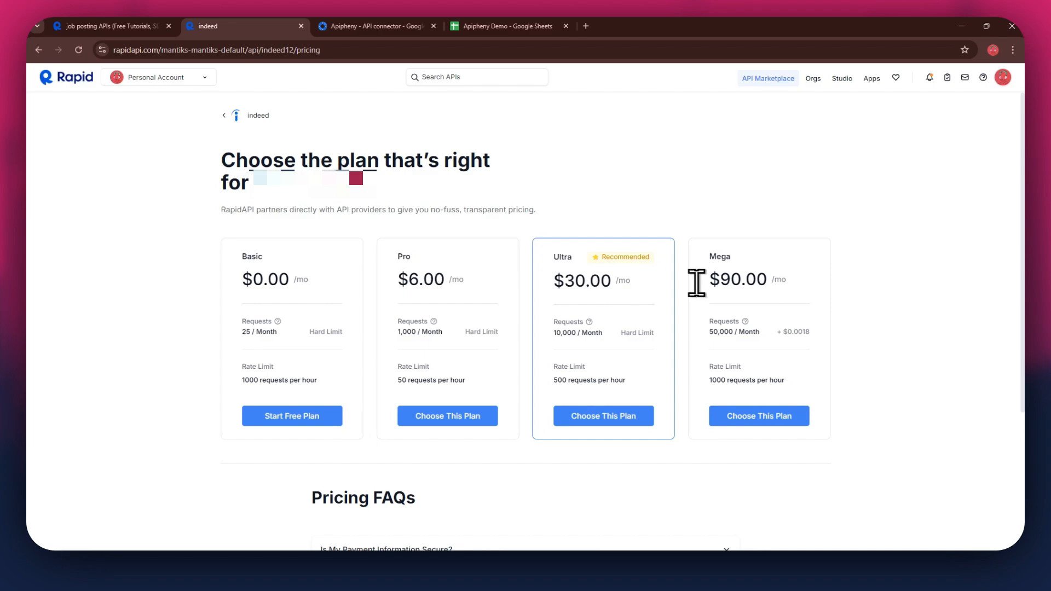
{"action": "left_click", "coordinate": [291, 416]}
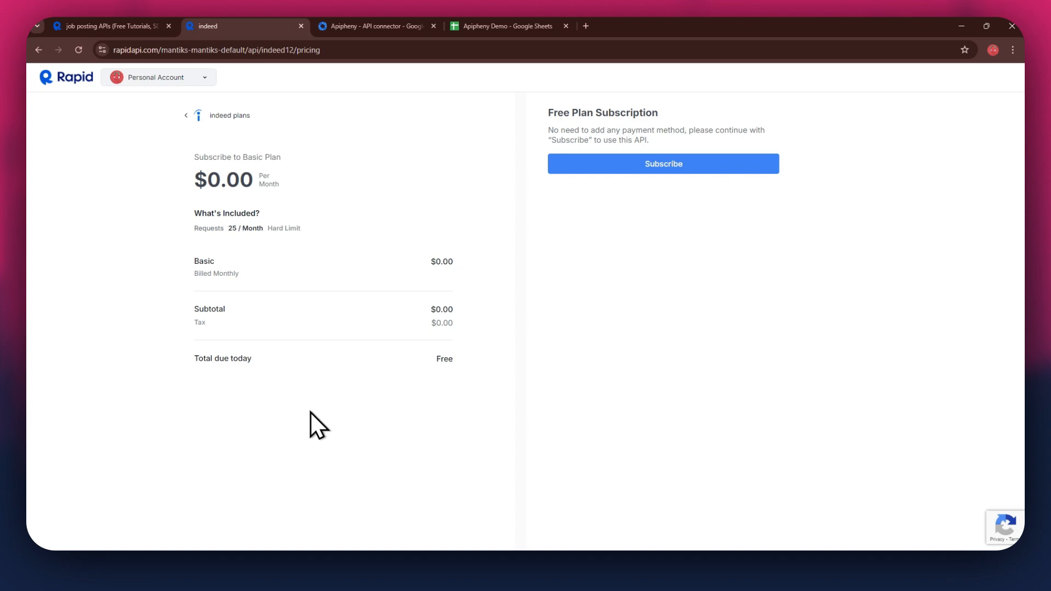
Subscribe to the indeed Basic plan and confirm to start testing Jobs Search
{"action": "left_click", "coordinate": [662, 163]}
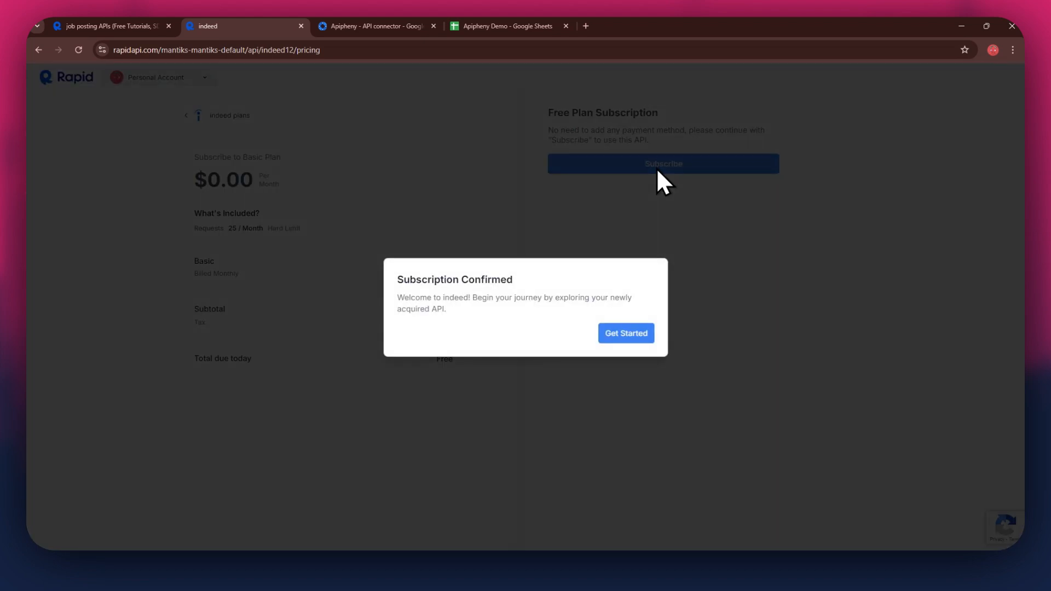
{"action": "mouse_move", "coordinate": [661, 221]}
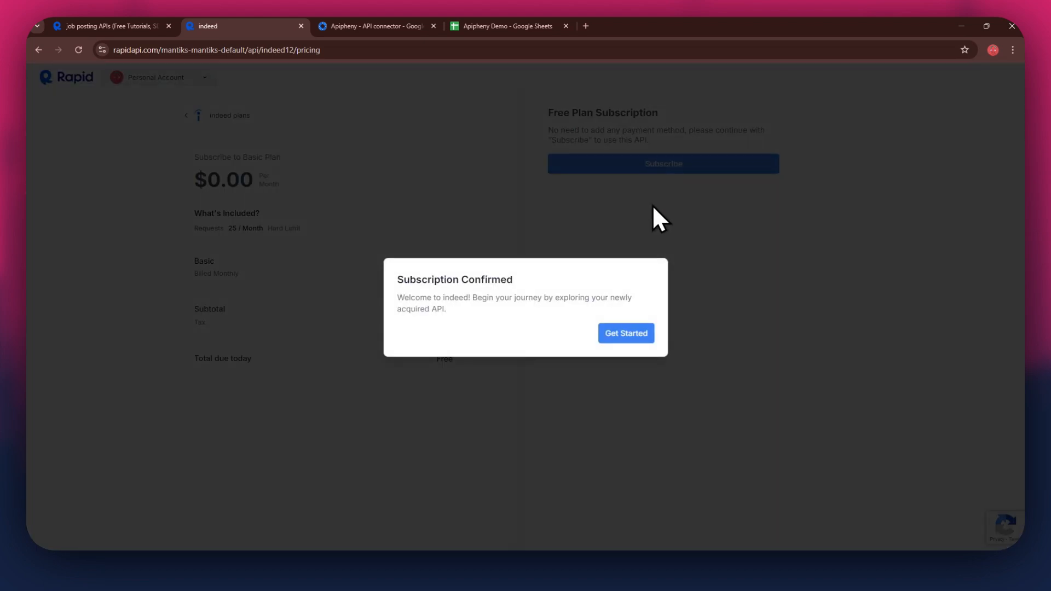
{"action": "left_click", "coordinate": [625, 333]}
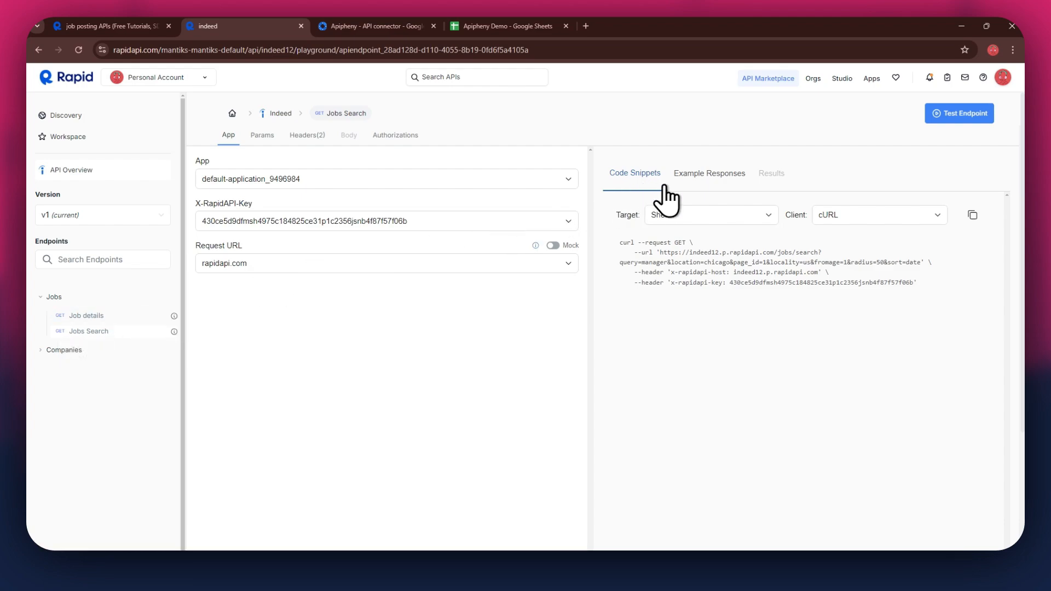
{"action": "left_click", "coordinate": [709, 215]}
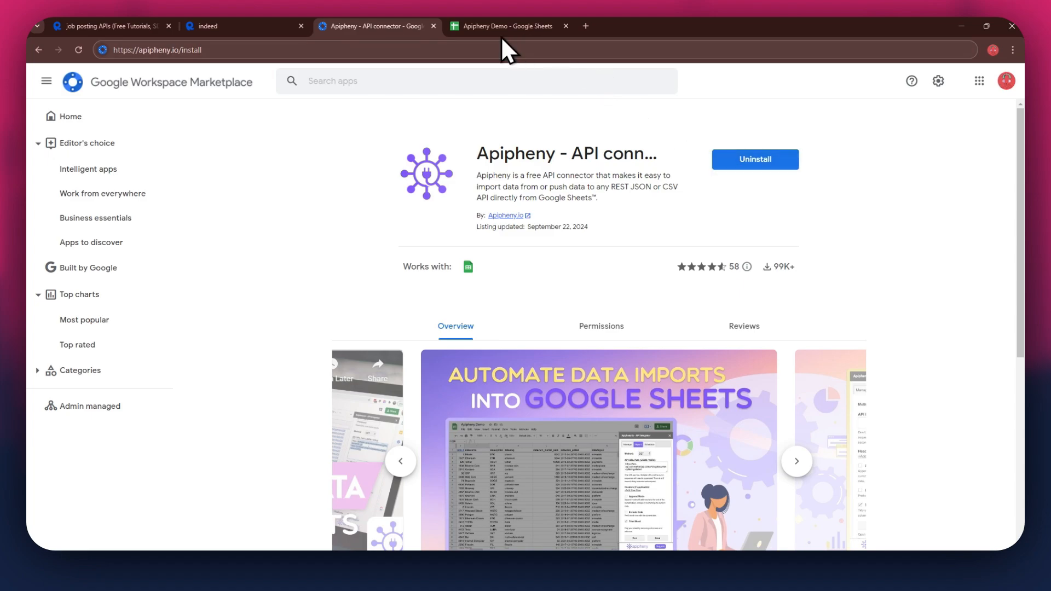
Switch from the Apipheny Marketplace listing to the Apipheny Demo spreadsheet
{"action": "left_click", "coordinate": [506, 26]}
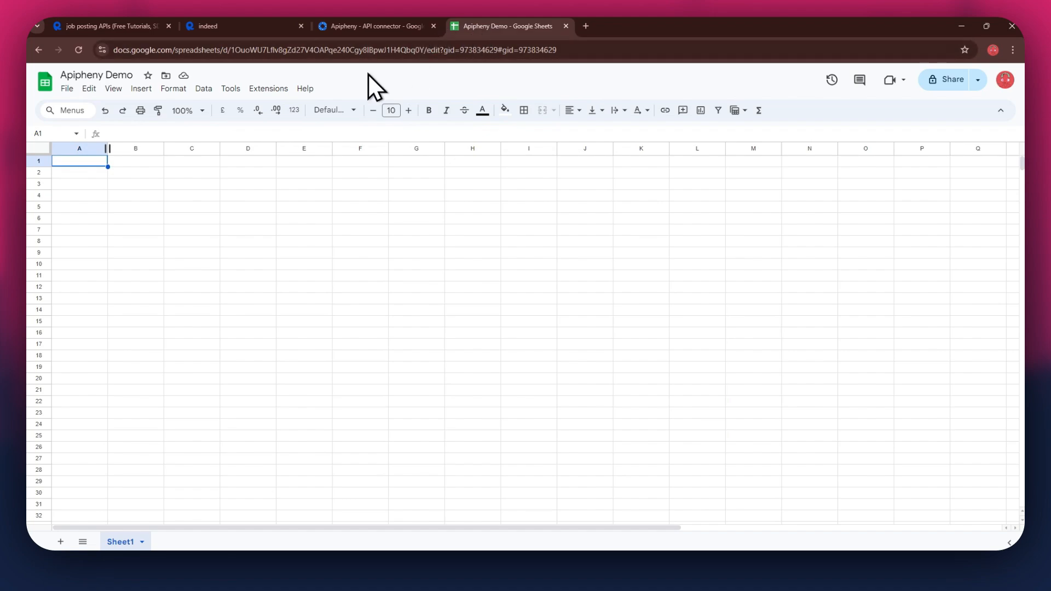
Launch the Apipheny API Integrator sidebar from the Extensions menu
{"action": "left_click", "coordinate": [267, 89]}
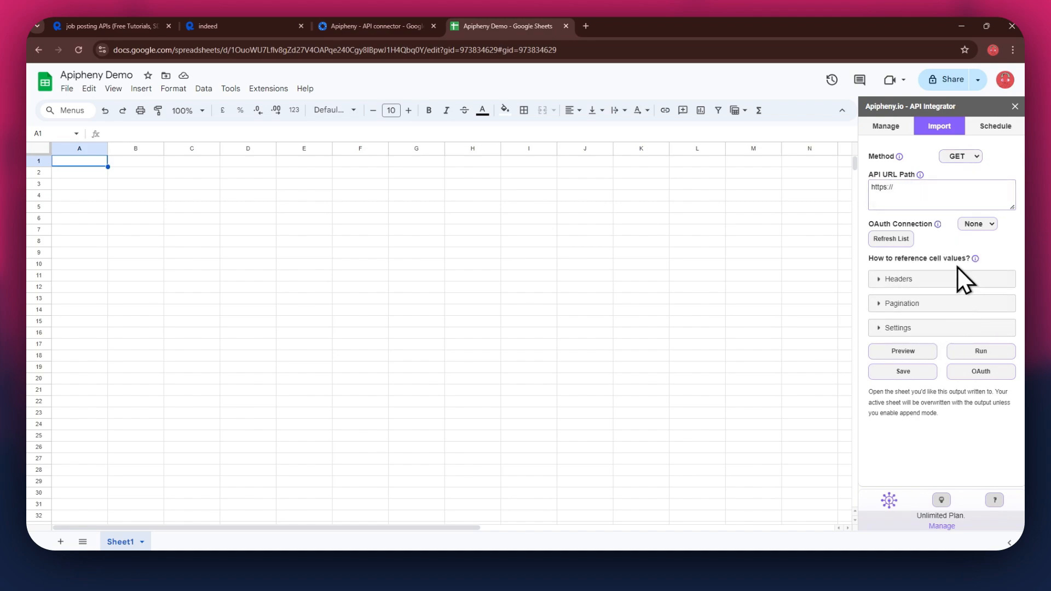
{"action": "mouse_move", "coordinate": [428, 91]}
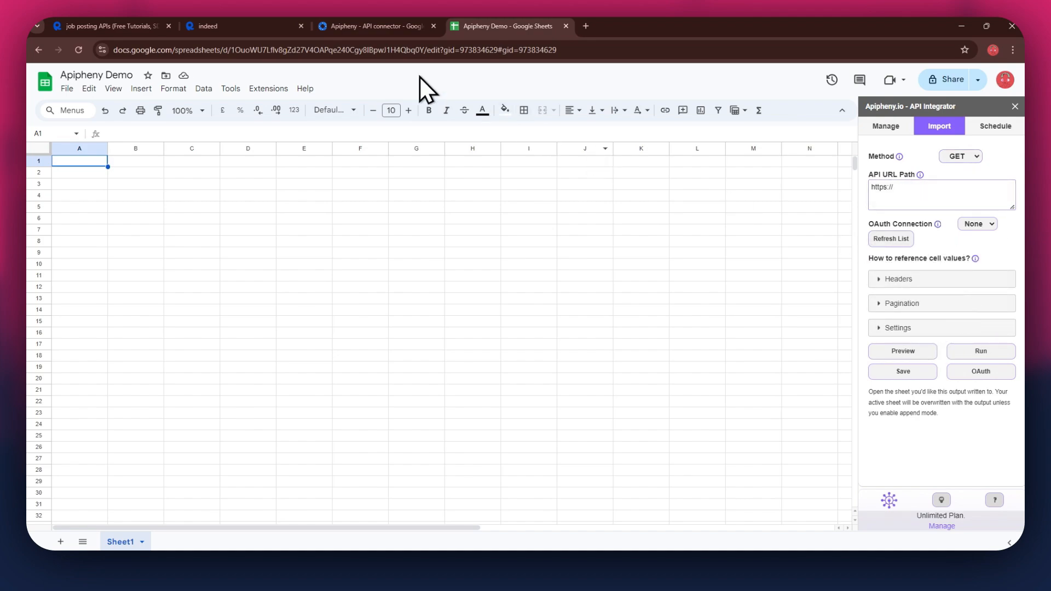
Copy the indeed Jobs Search request URL from RapidAPI into Apipheny's API URL Path field
{"action": "left_click", "coordinate": [234, 25]}
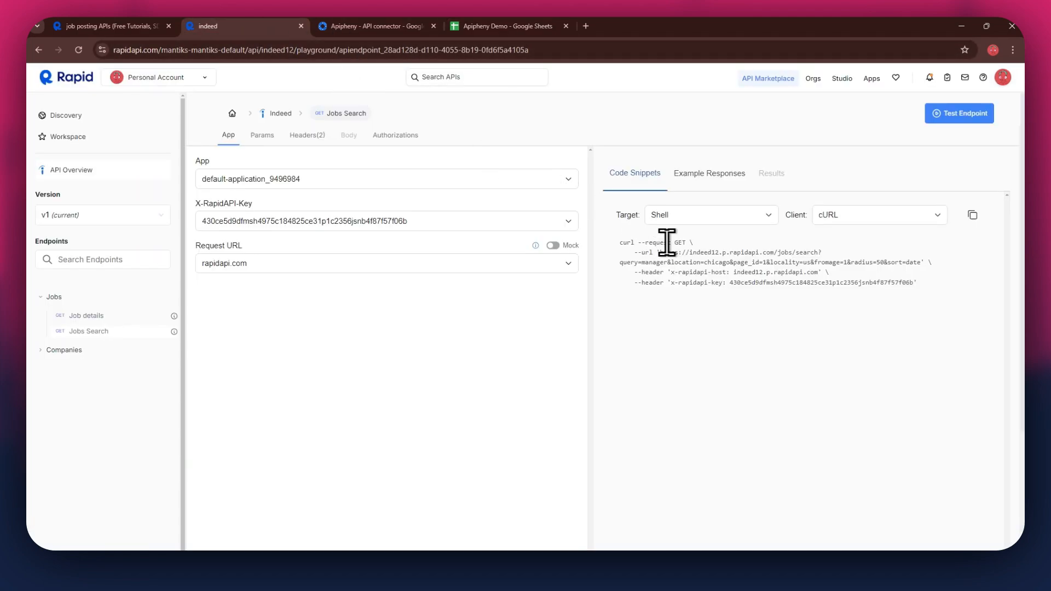
{"action": "left_click_drag", "start_coordinate": [656, 252], "coordinate": [918, 262]}
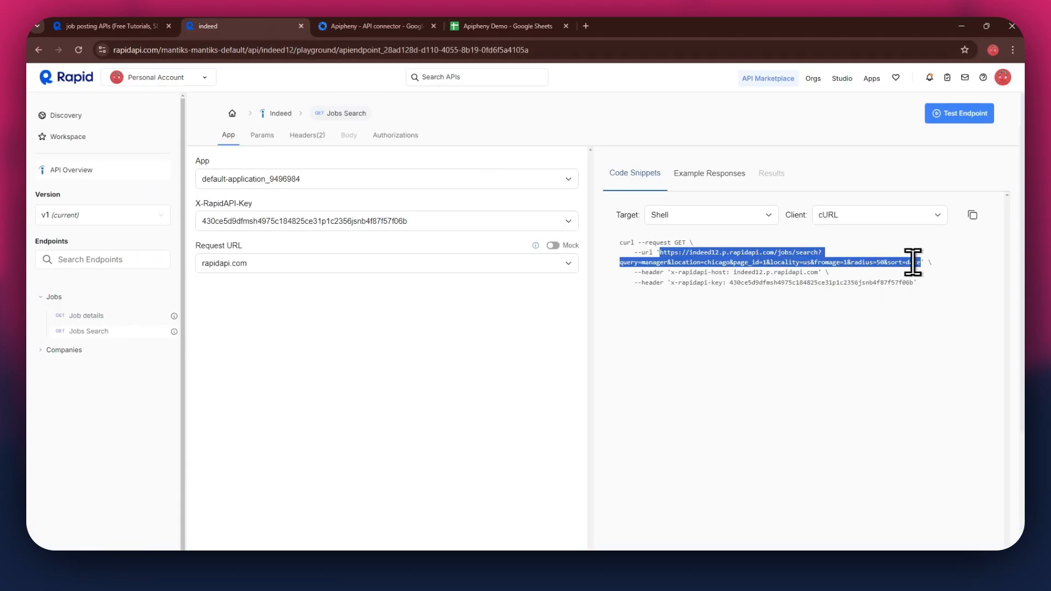
{"action": "right_click", "coordinate": [908, 264]}
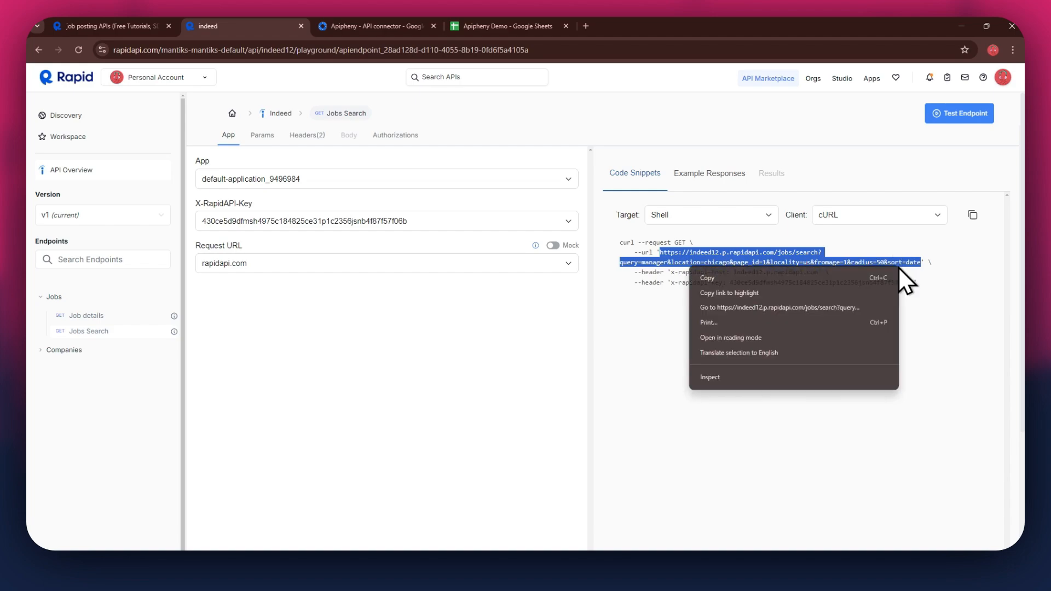
{"action": "left_click", "coordinate": [503, 26]}
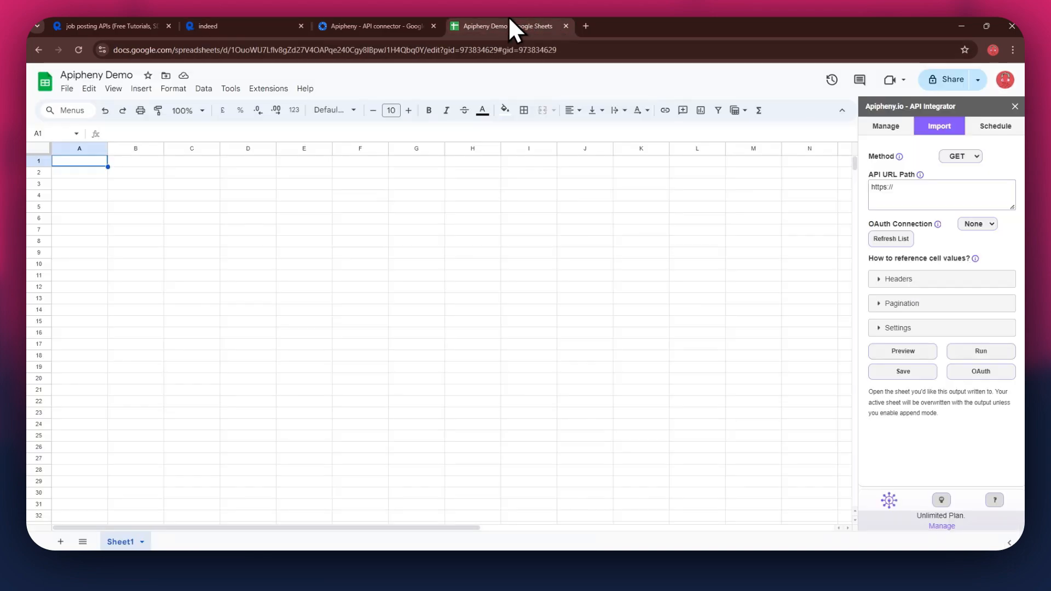
{"action": "right_click", "coordinate": [937, 187]}
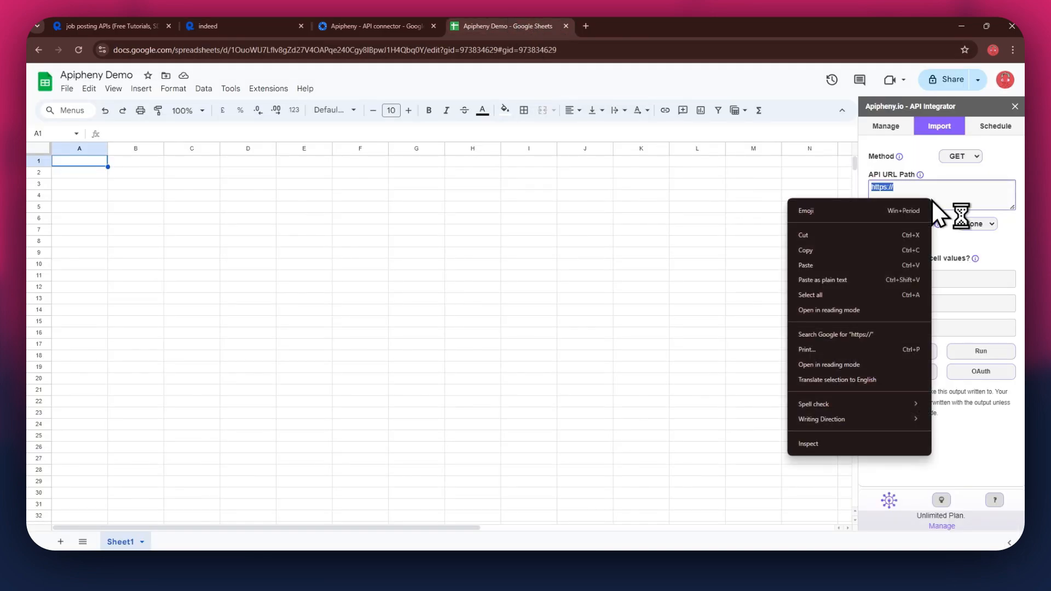
Add the x-rapidapi-host and x-rapidapi-key headers with their values copied from RapidAPI
{"action": "type", "text": "query=manager&location=chicago&pageid=1&locality=us&fromage=1&radius=50&sort=date"}
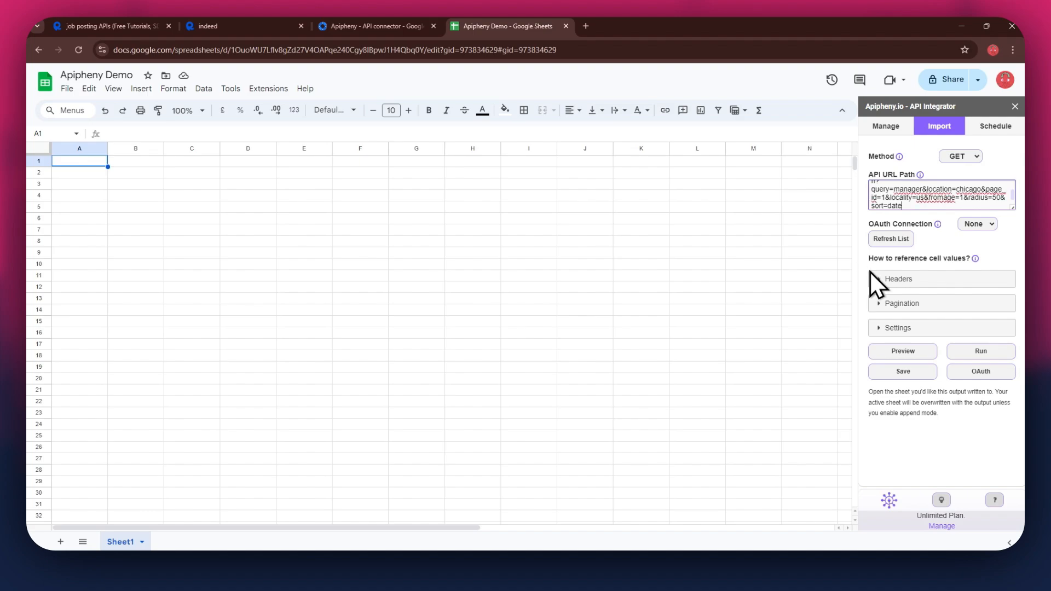
{"action": "left_click", "coordinate": [898, 279]}
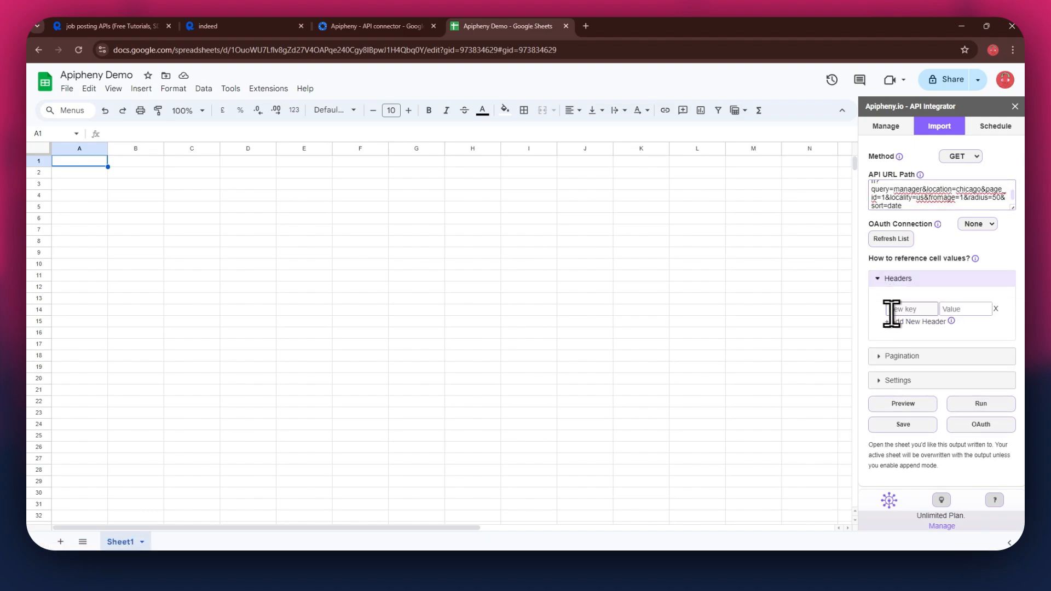
{"action": "left_click", "coordinate": [241, 27]}
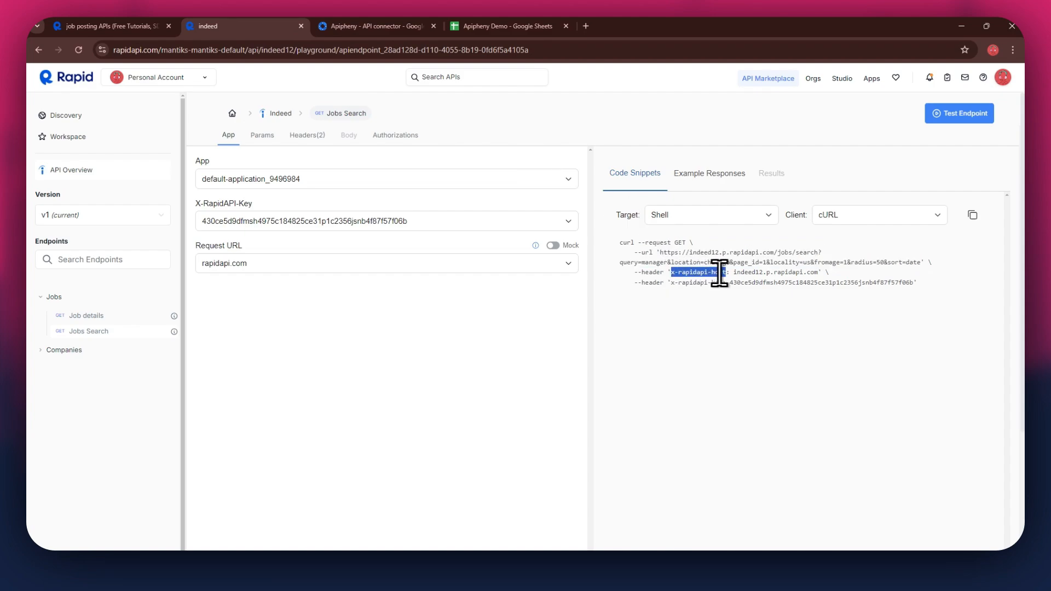
{"action": "left_click", "coordinate": [506, 26]}
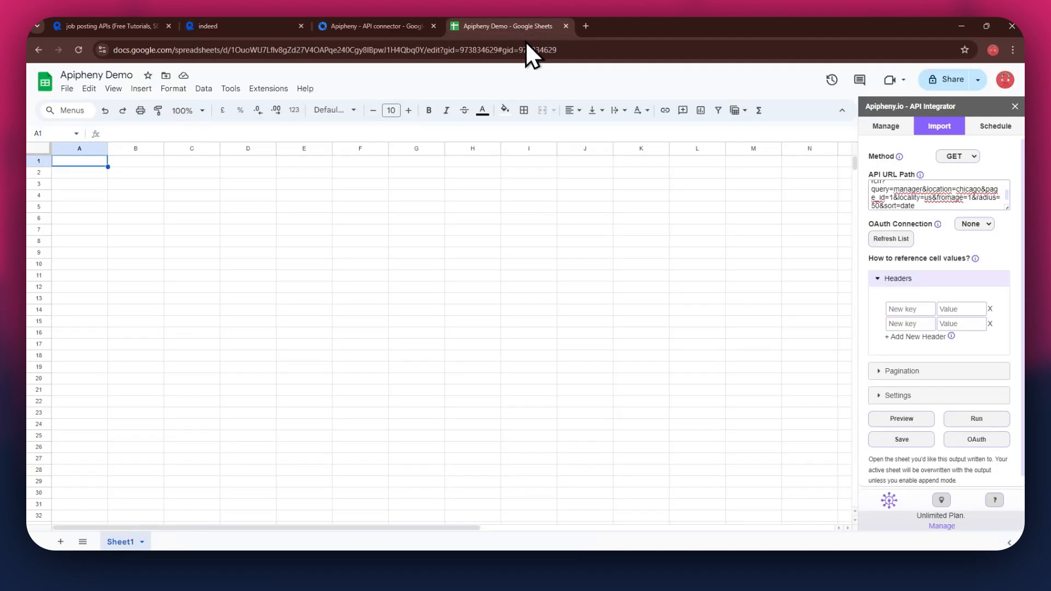
{"action": "right_click", "coordinate": [909, 308]}
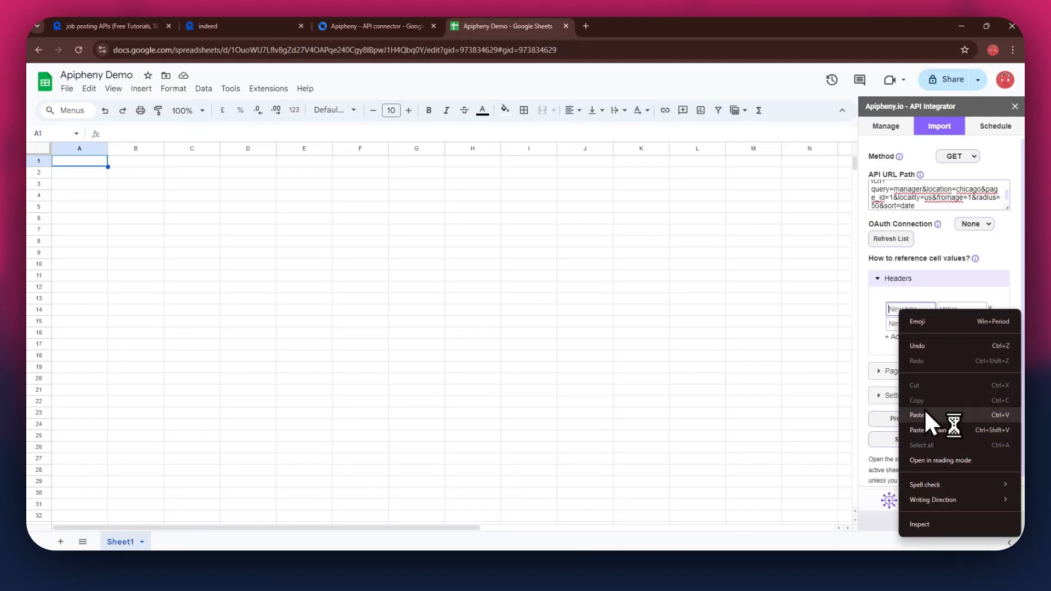
{"action": "left_click", "coordinate": [244, 25]}
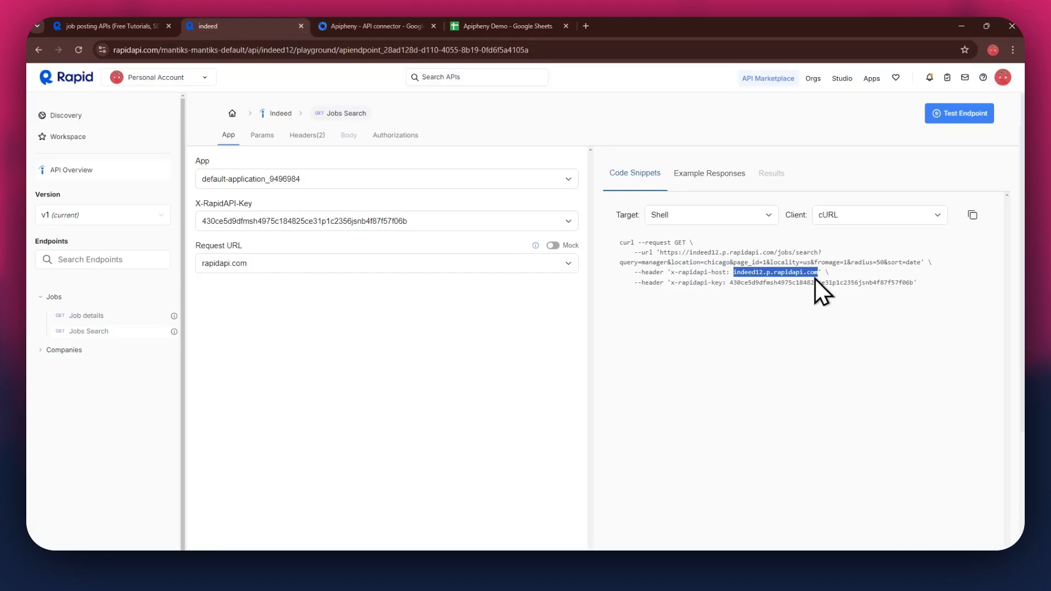
{"action": "left_click", "coordinate": [506, 25]}
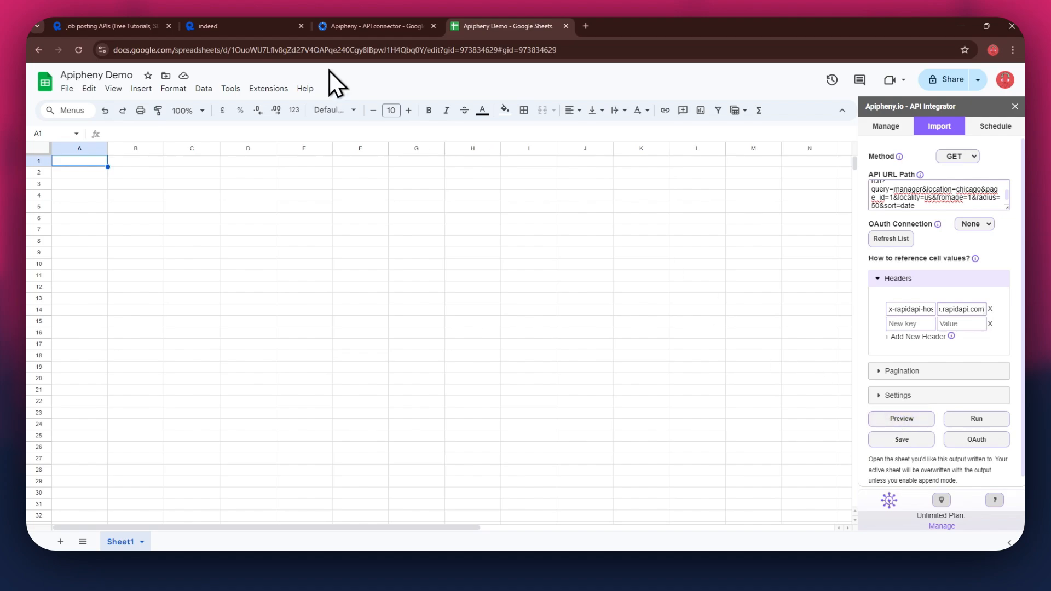
{"action": "type", "text": "indeed12 p.ra"}
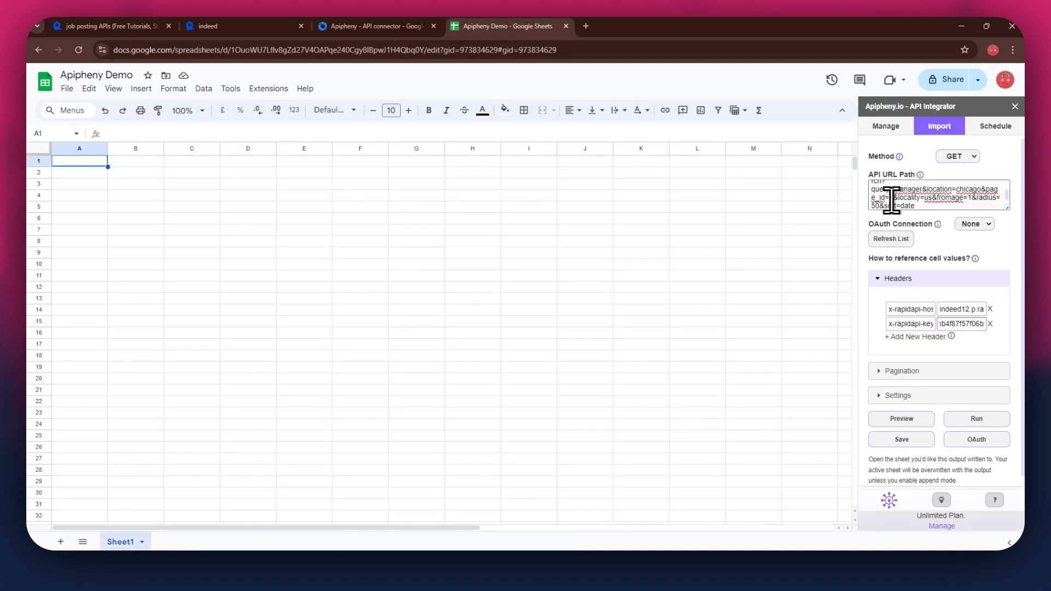
Run the Apipheny import request for the Chicago manager jobs query
{"action": "left_click", "coordinate": [975, 418]}
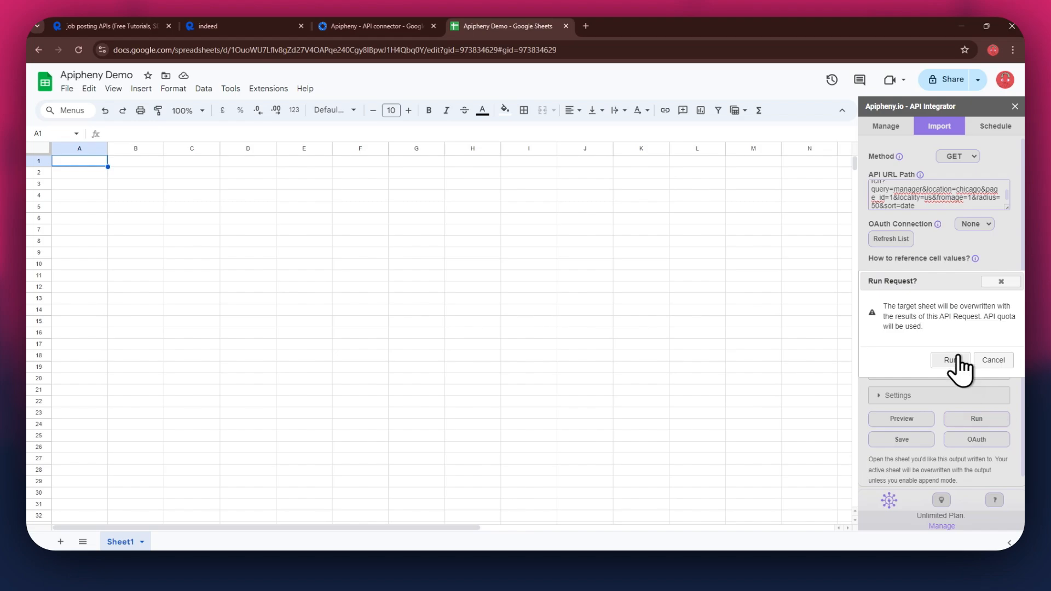
Confirm the run so Sheet1 fills with 15 Chicago-area Indeed manager listings
{"action": "left_click", "coordinate": [950, 360]}
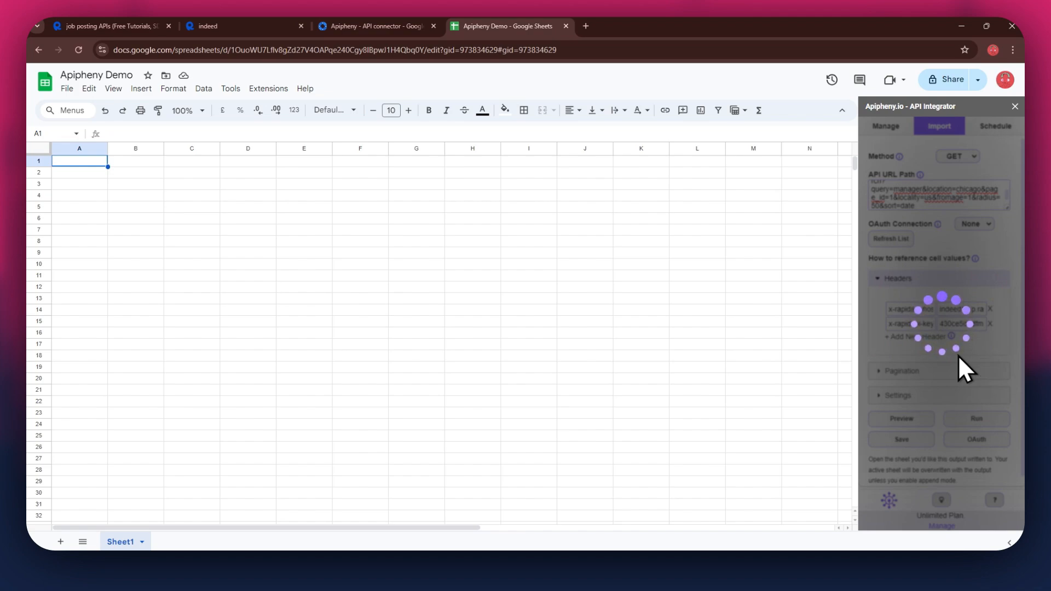
{"action": "left_click", "coordinate": [975, 418]}
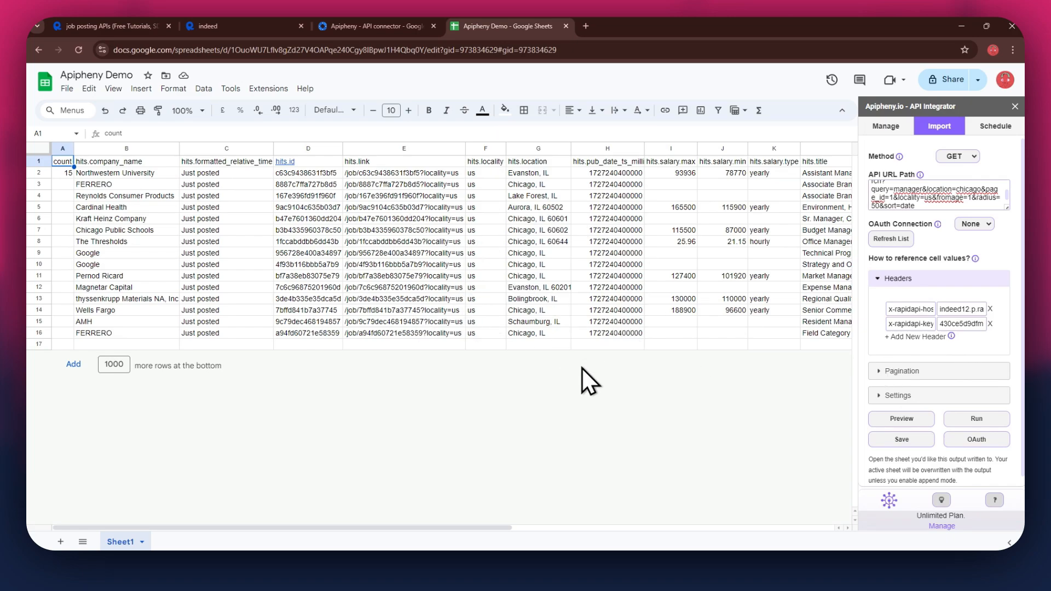
Set Jobs Search locality to 'in' with an empty location and copy the updated request URL
{"action": "left_click", "coordinate": [201, 27]}
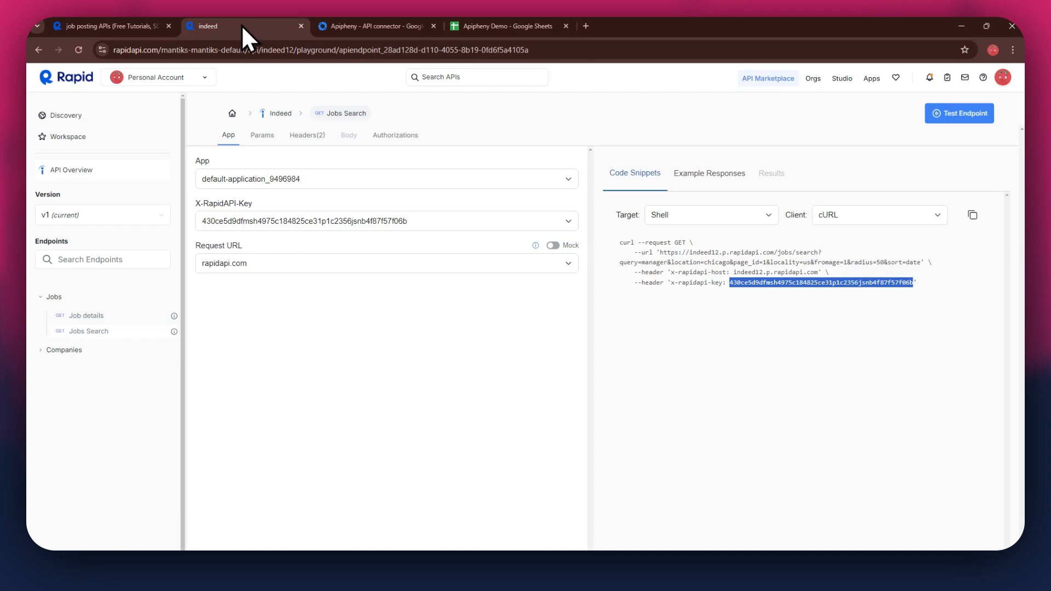
{"action": "left_click", "coordinate": [262, 134]}
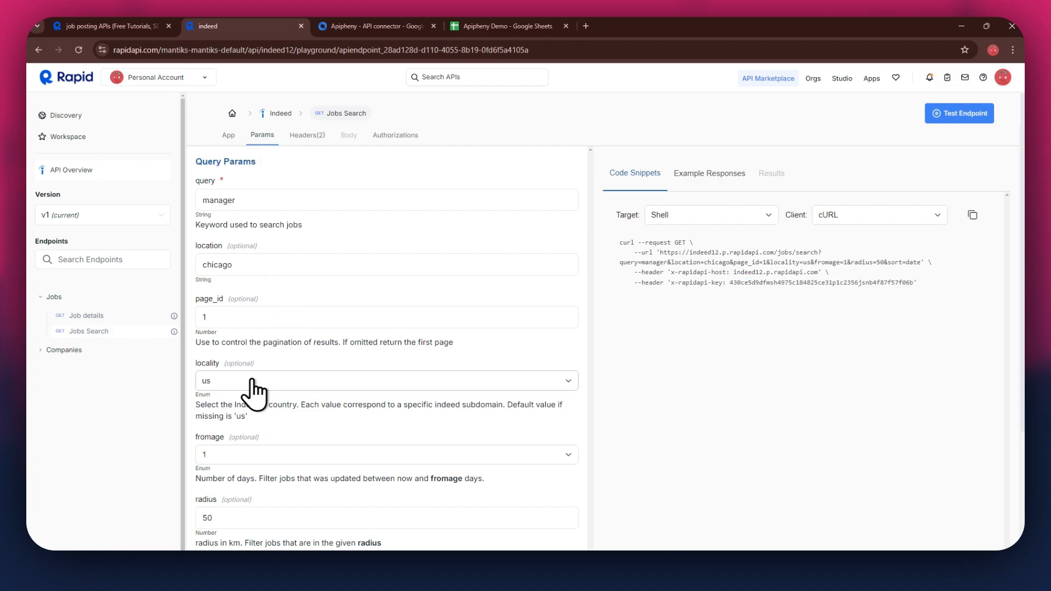
{"action": "left_click", "coordinate": [386, 380]}
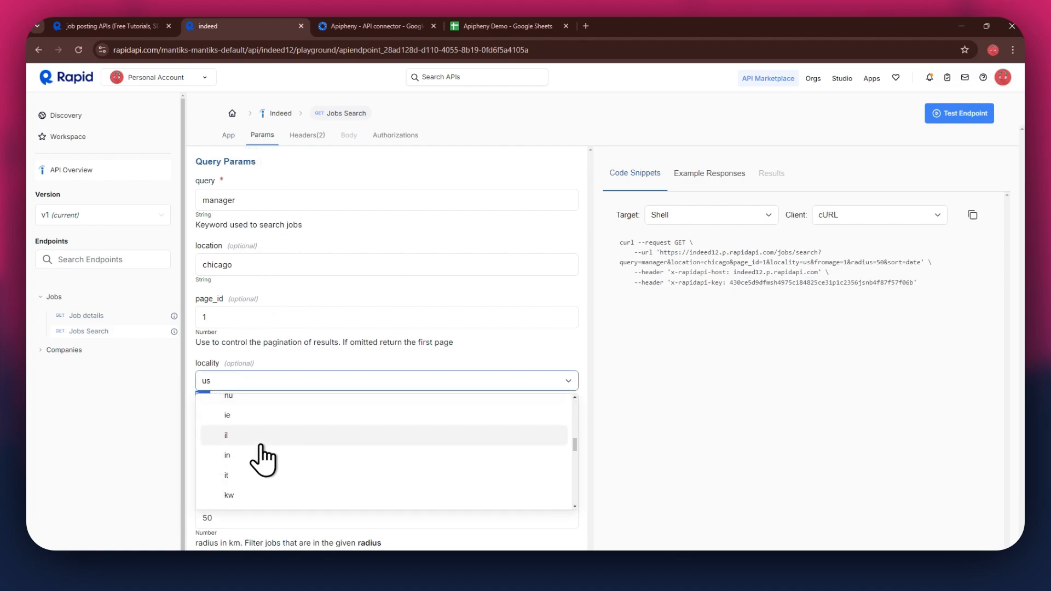
{"action": "left_click", "coordinate": [228, 456]}
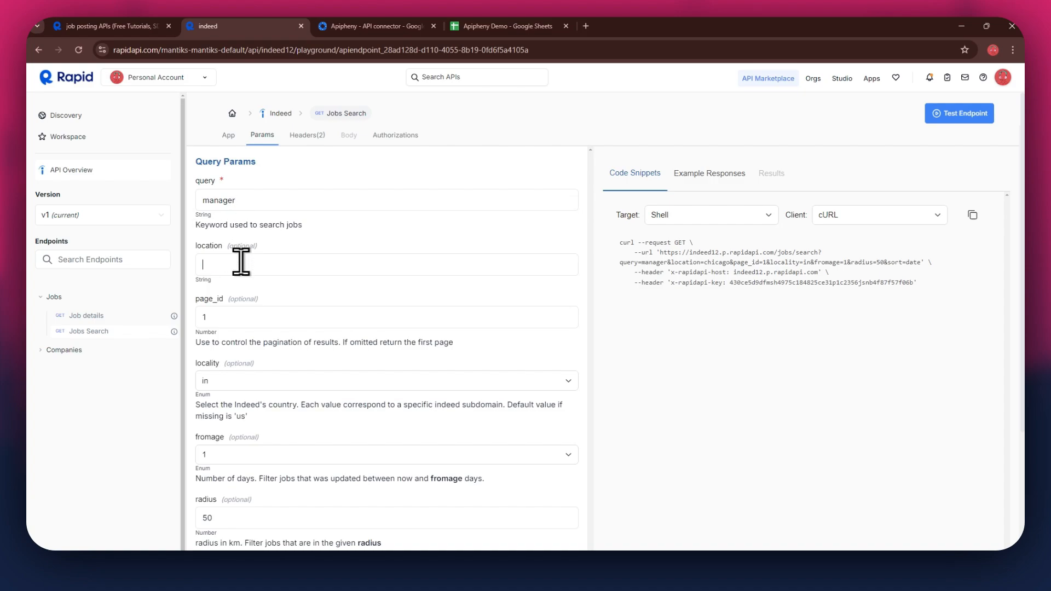
{"action": "left_click", "coordinate": [386, 264]}
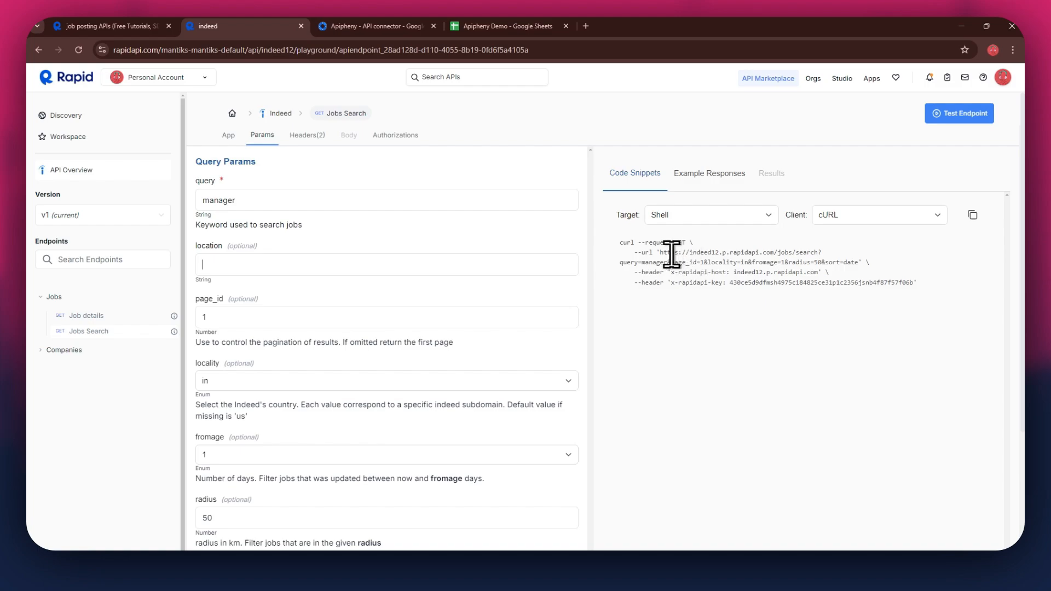
{"action": "right_click", "coordinate": [736, 256]}
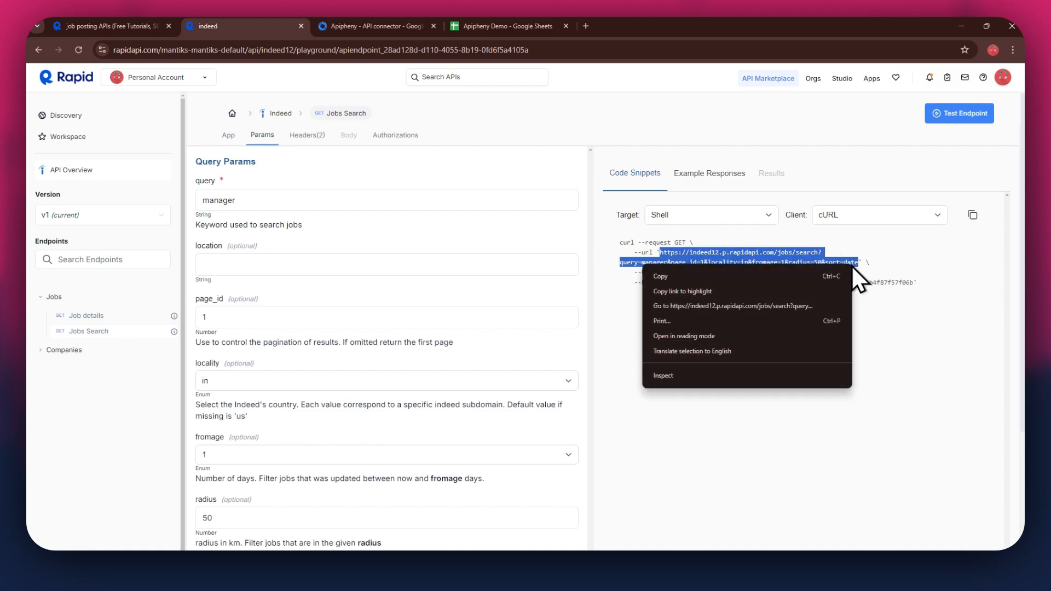
{"action": "left_click", "coordinate": [506, 26]}
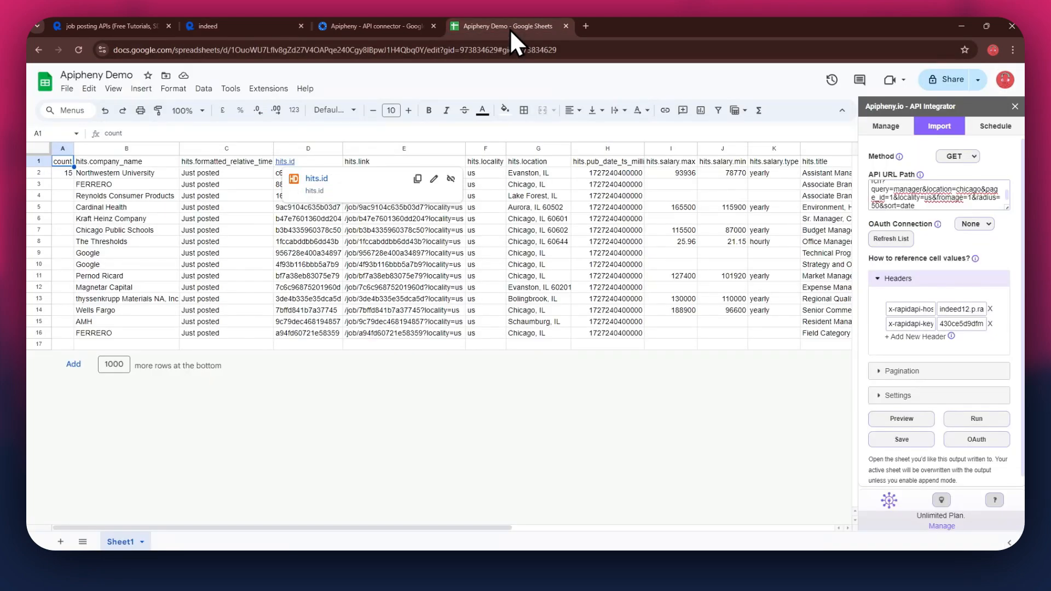
Paste the India URL into Apipheny and re-run the import, overwriting Sheet1 with Indian manager jobs
{"action": "right_click", "coordinate": [936, 196]}
{"action": "type", "text": "in"}
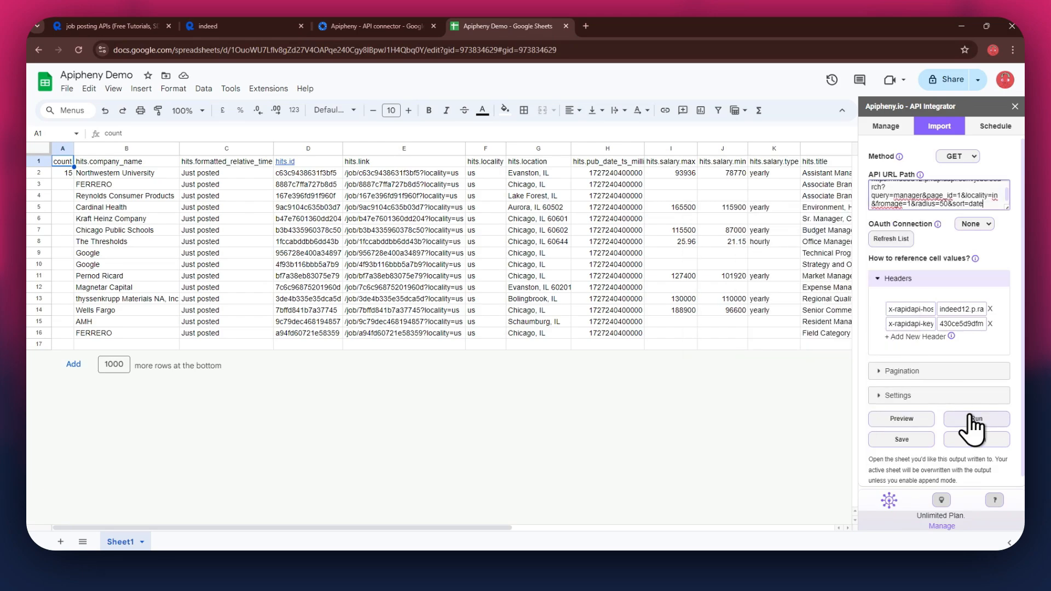
{"action": "left_click", "coordinate": [976, 418]}
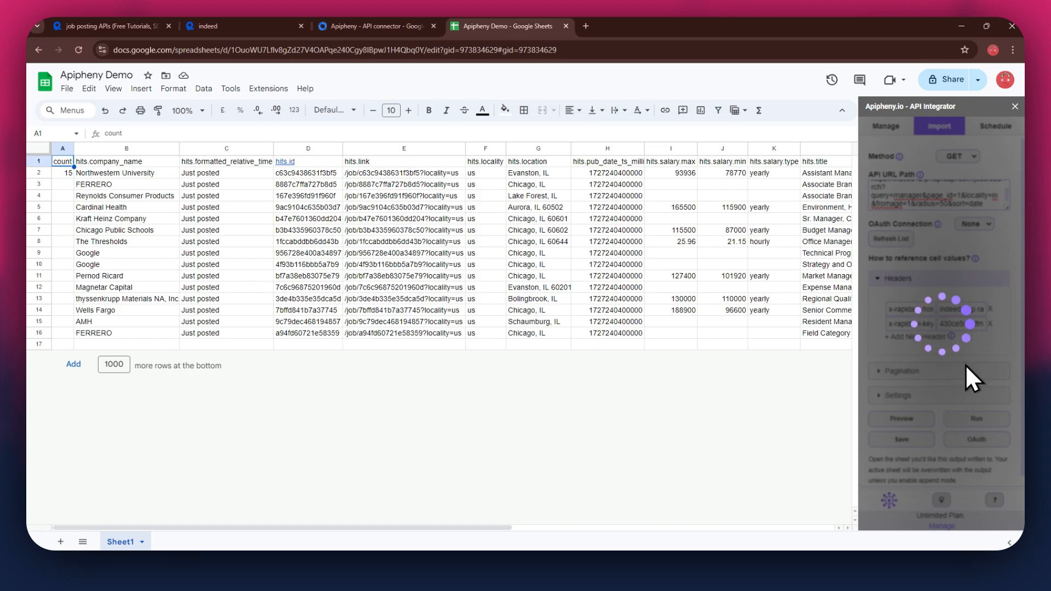
{"action": "left_click", "coordinate": [975, 418]}
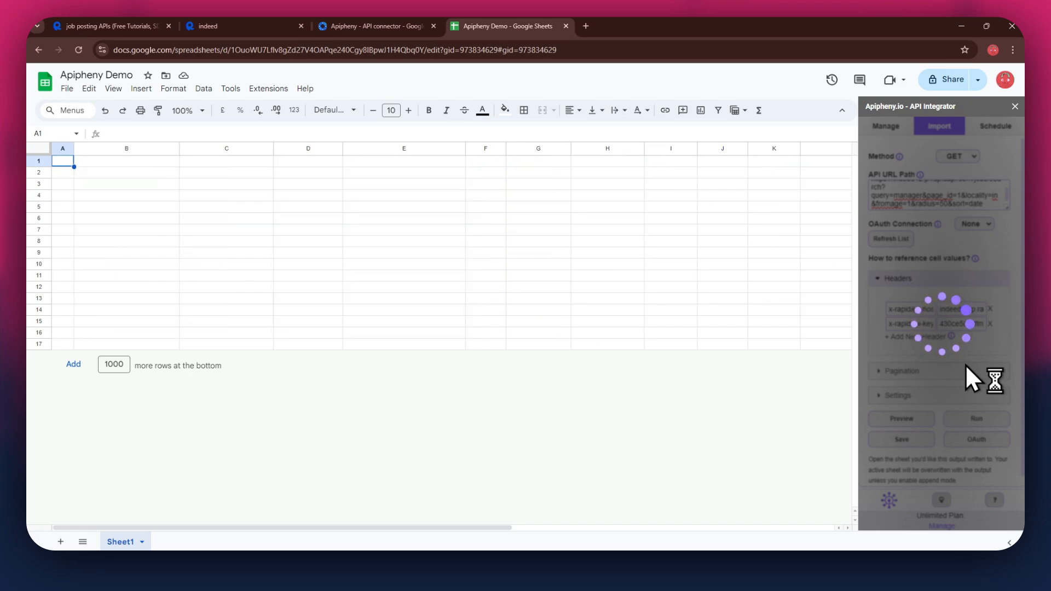
{"action": "left_click", "coordinate": [975, 419]}
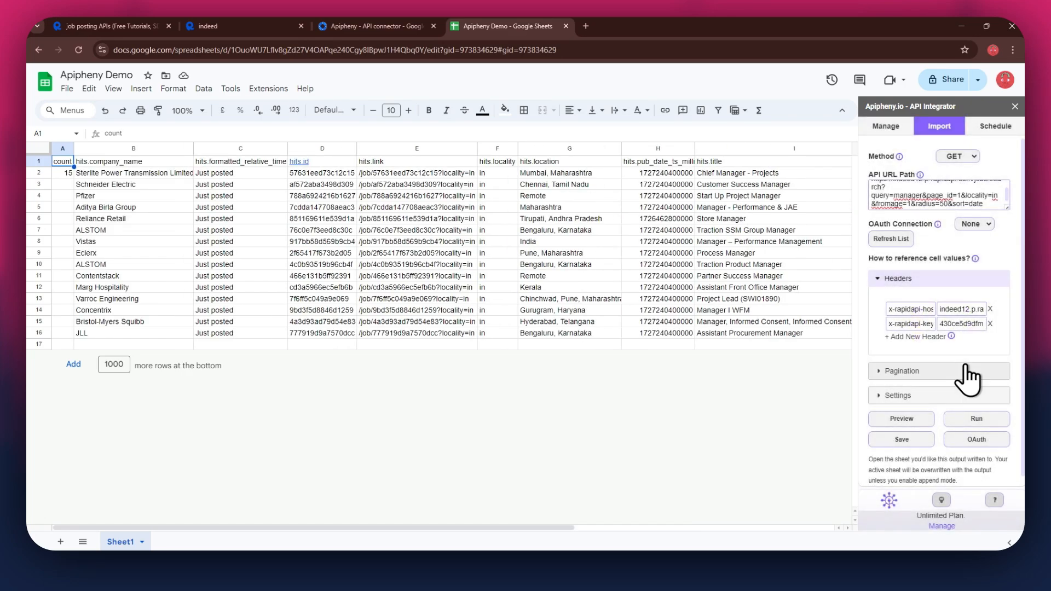